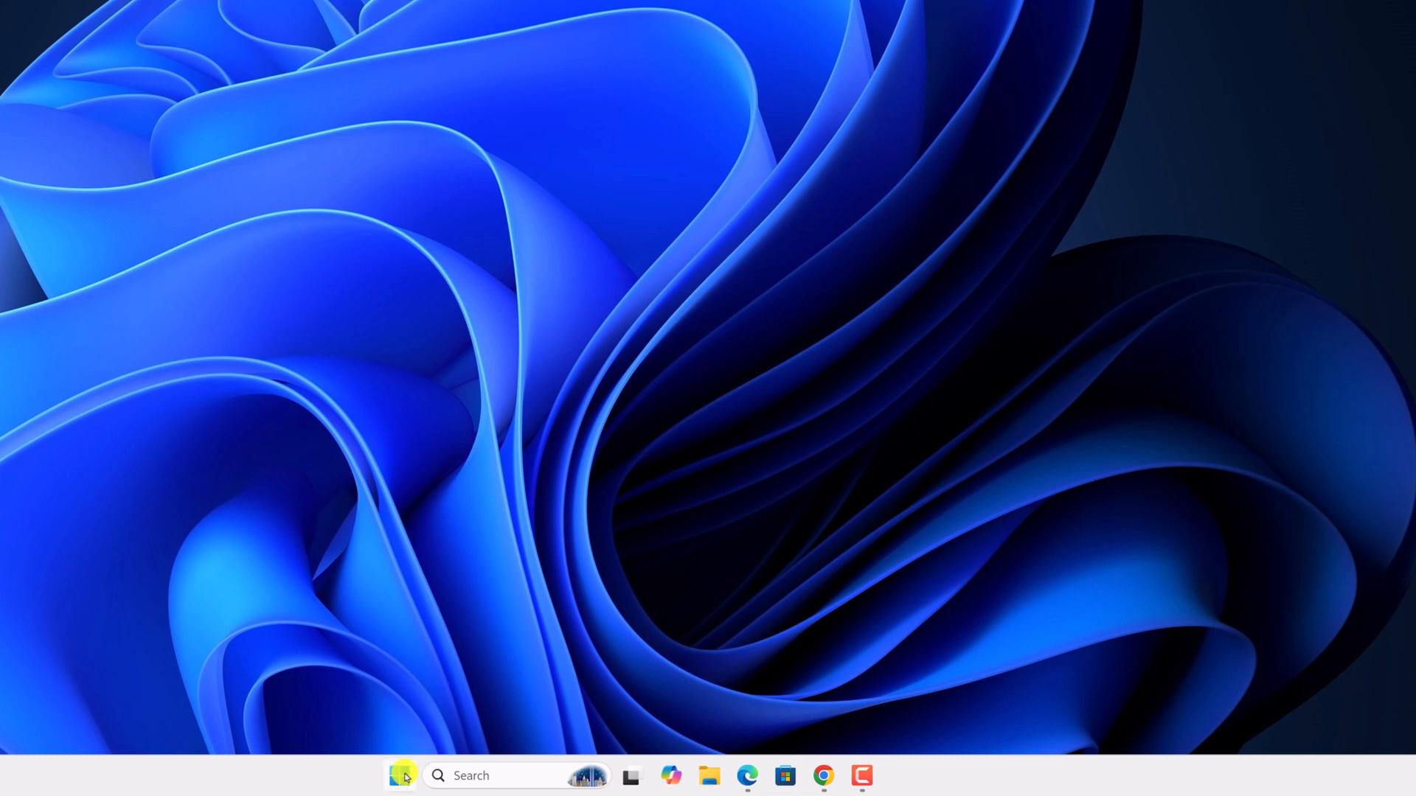
Search the Start menu for 'settings' and launch the Settings app.
left_click(399, 775)
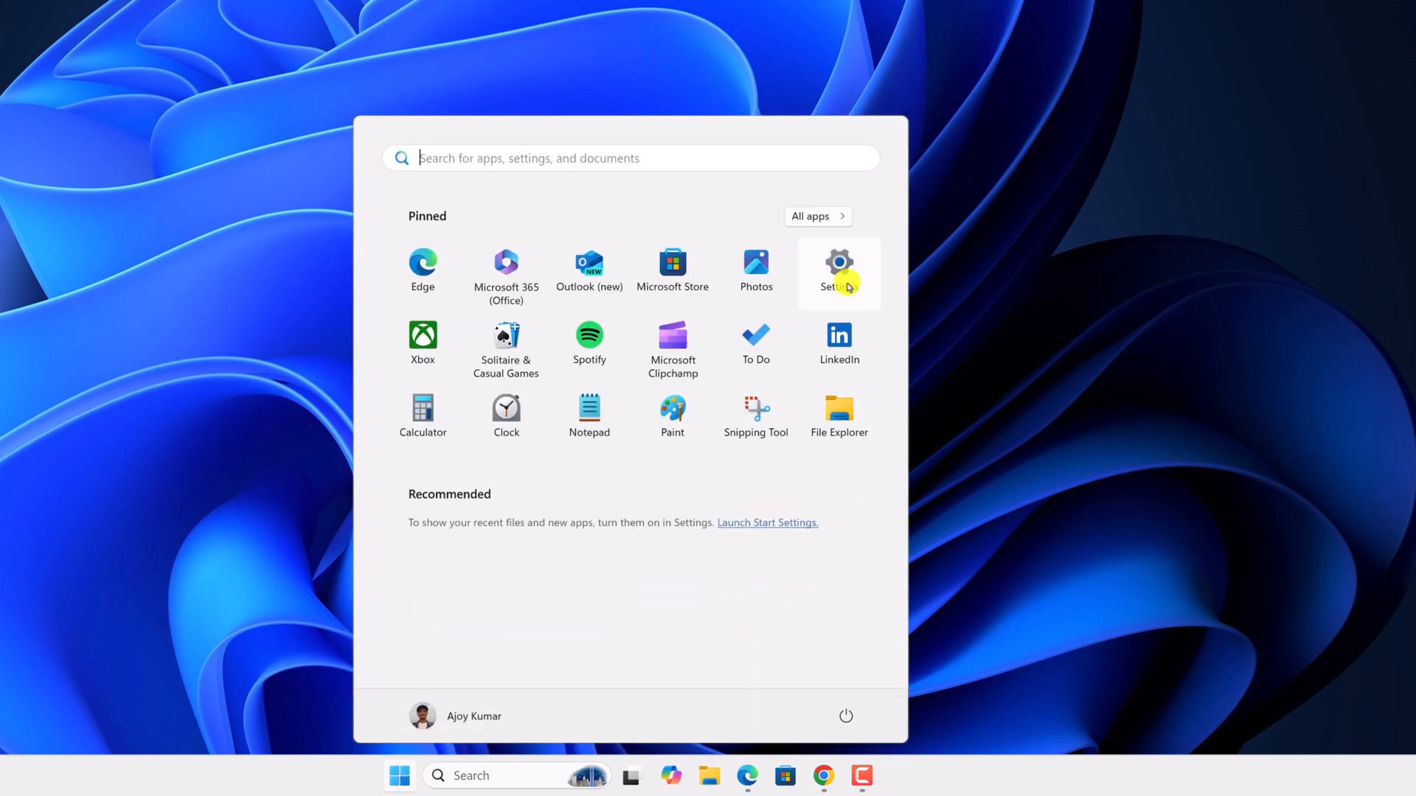
mouse_move(829, 324)
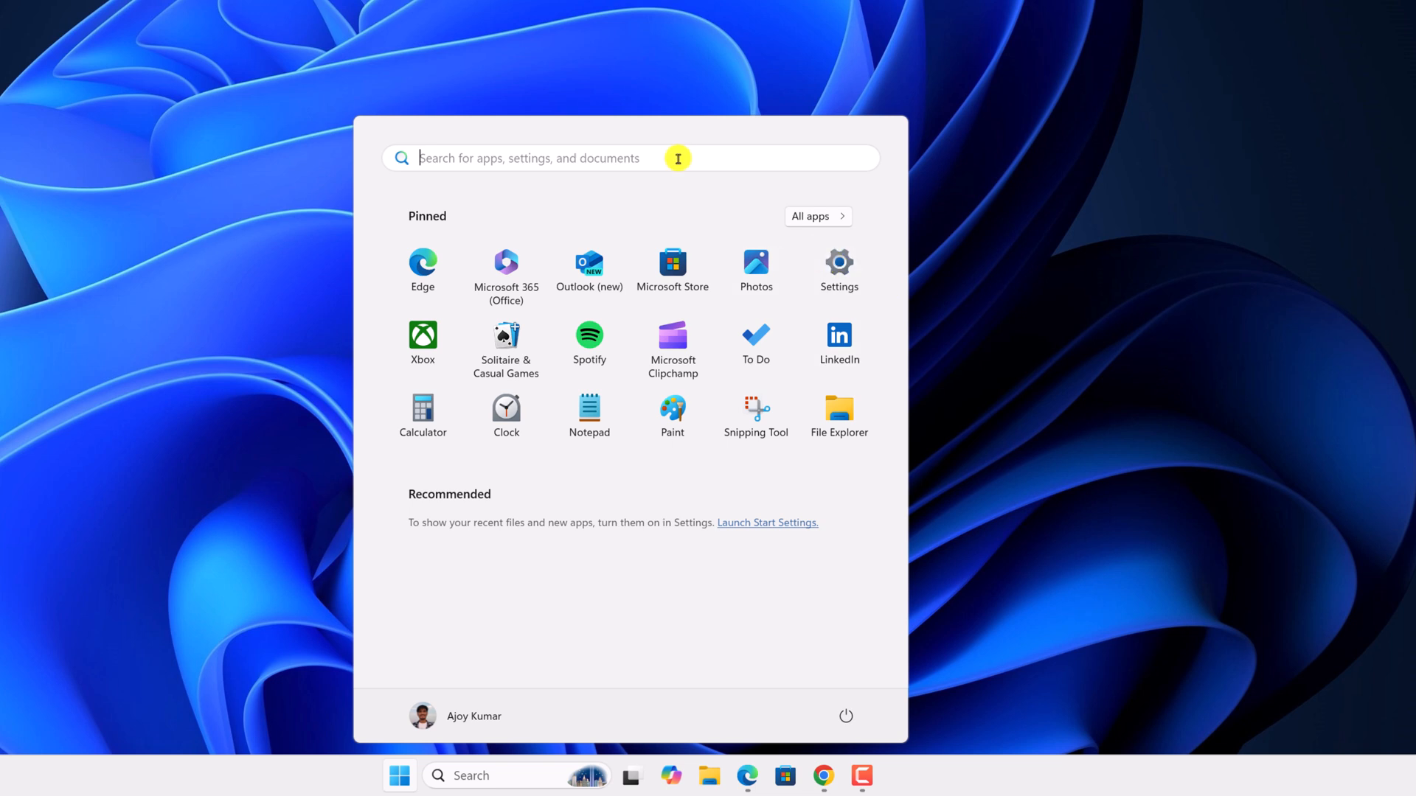
type("setin")
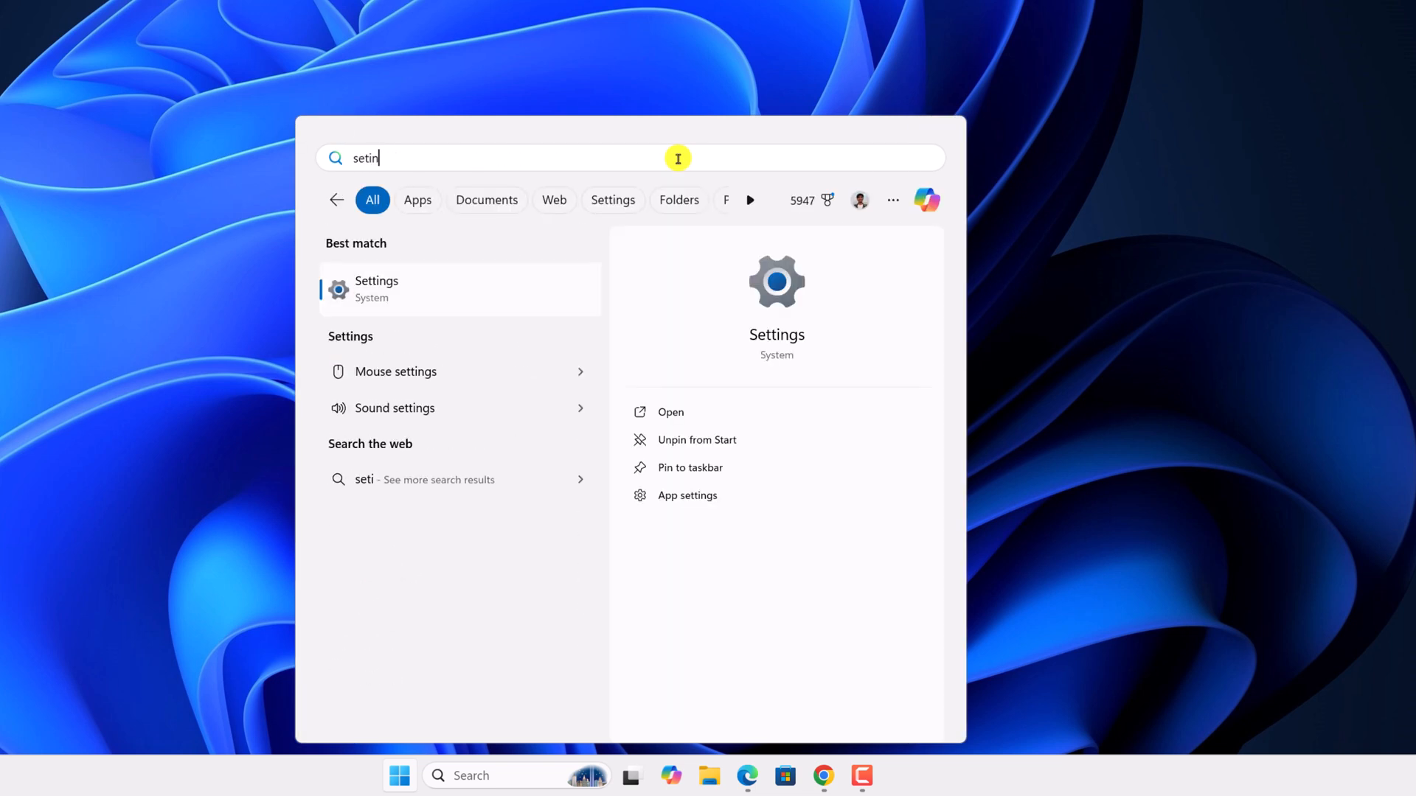
left_click(377, 289)
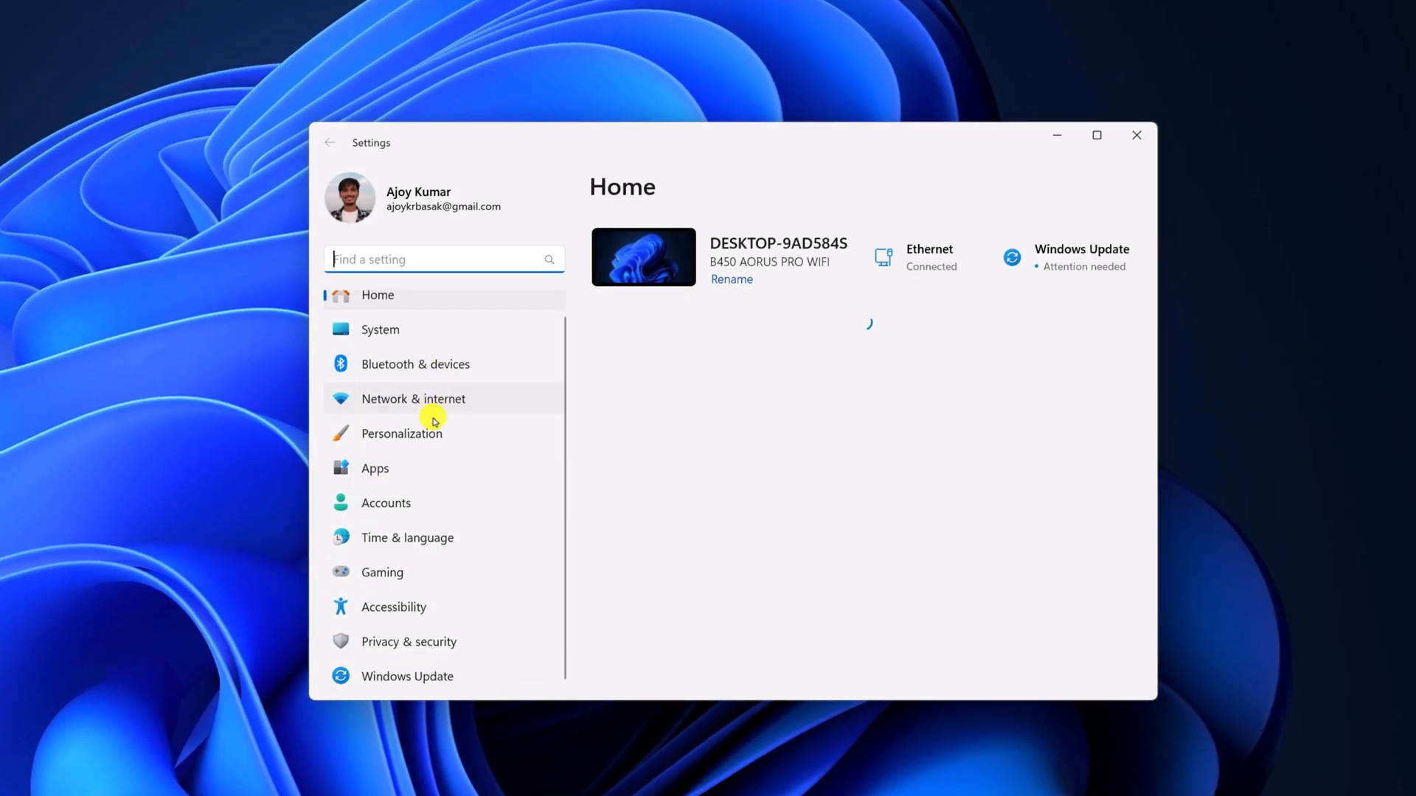
Go to Windows Update's Advanced options and scroll down toward Optional updates.
left_click(407, 676)
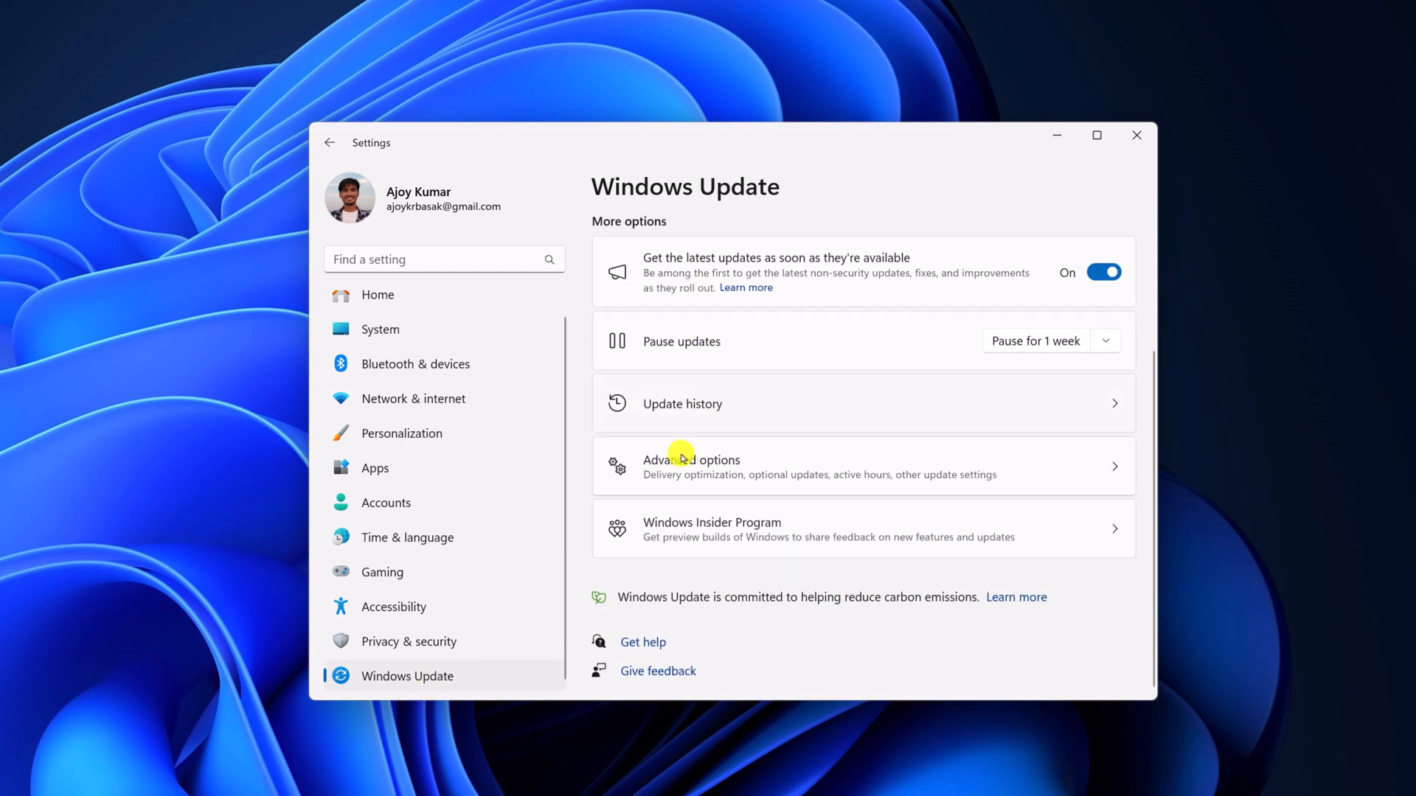
mouse_move(865, 476)
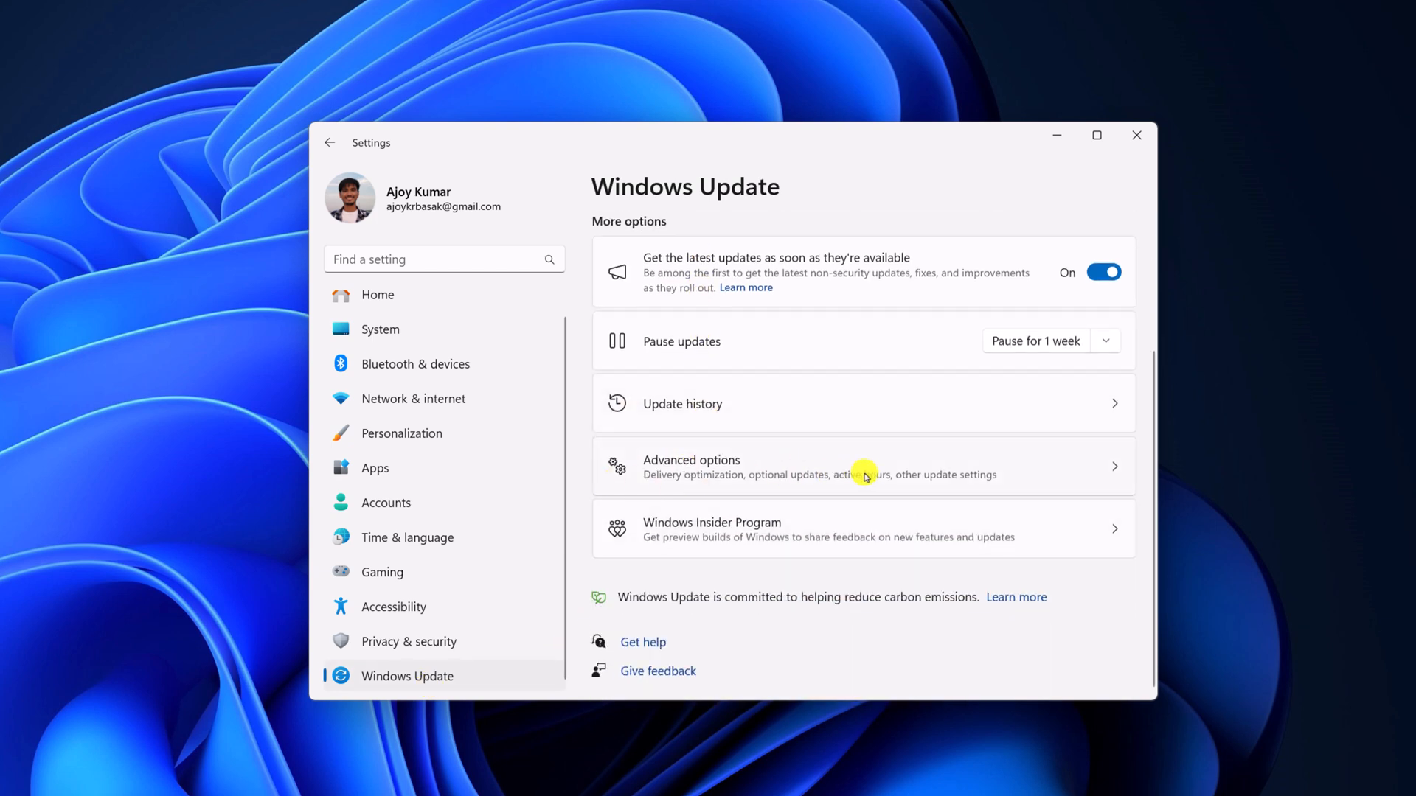
left_click(864, 466)
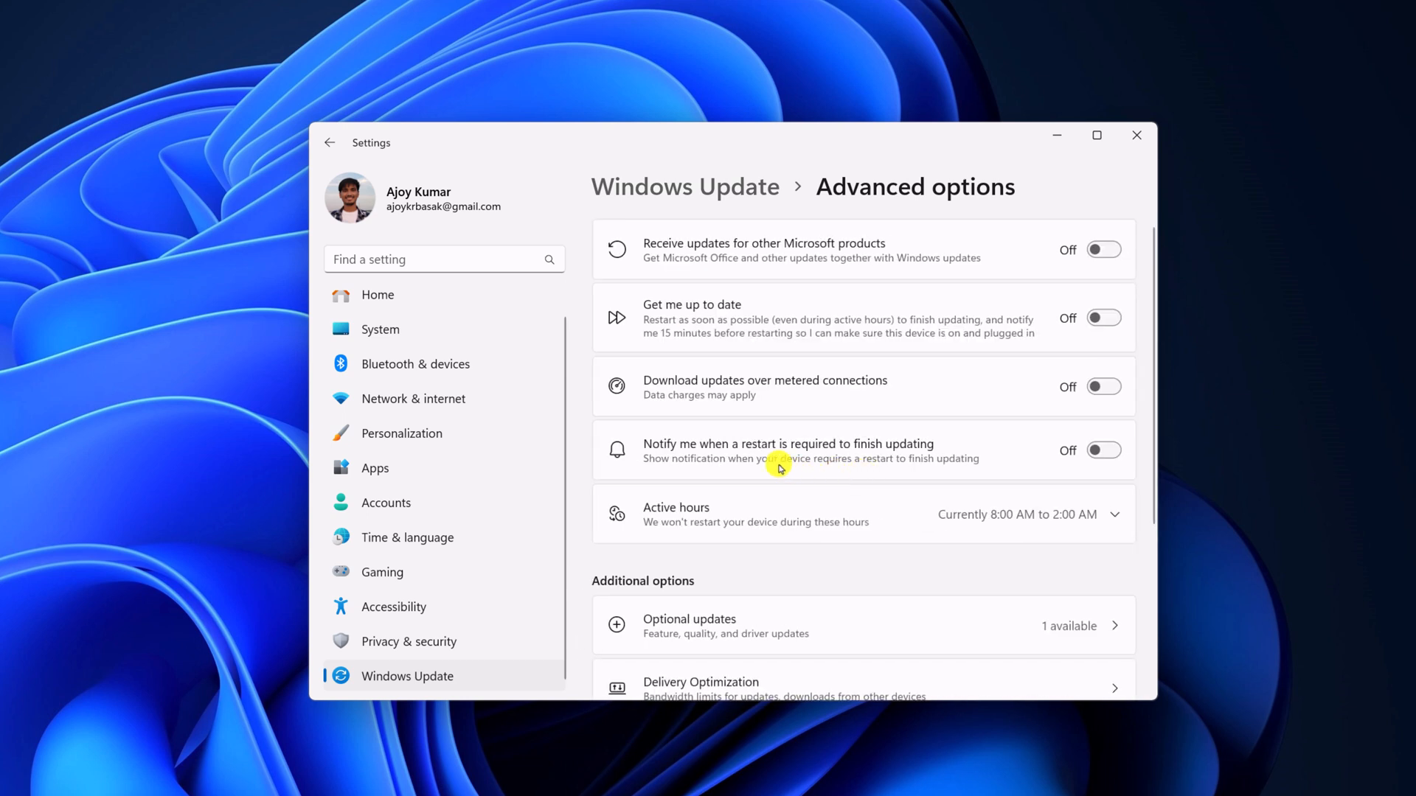
mouse_move(781, 570)
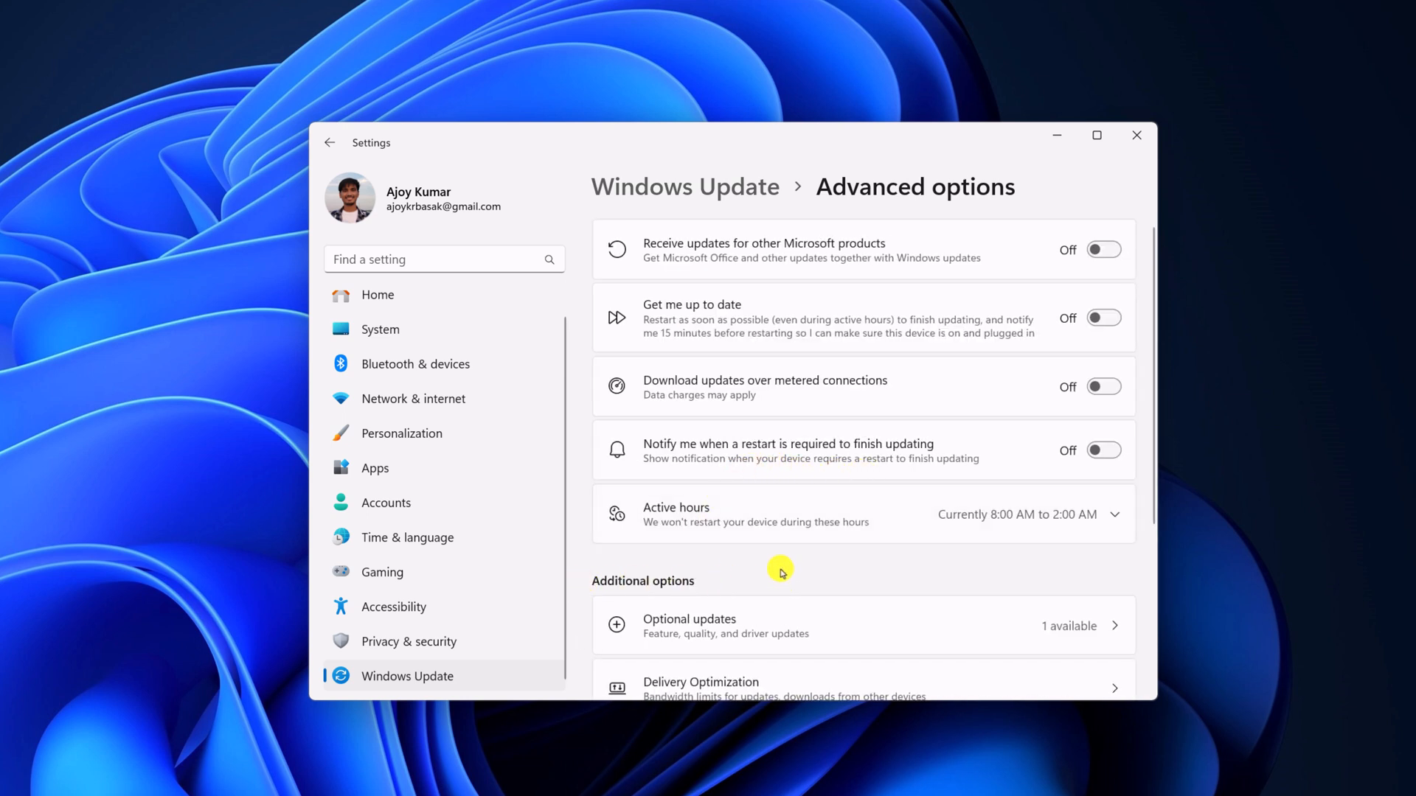
scroll("down", 3)
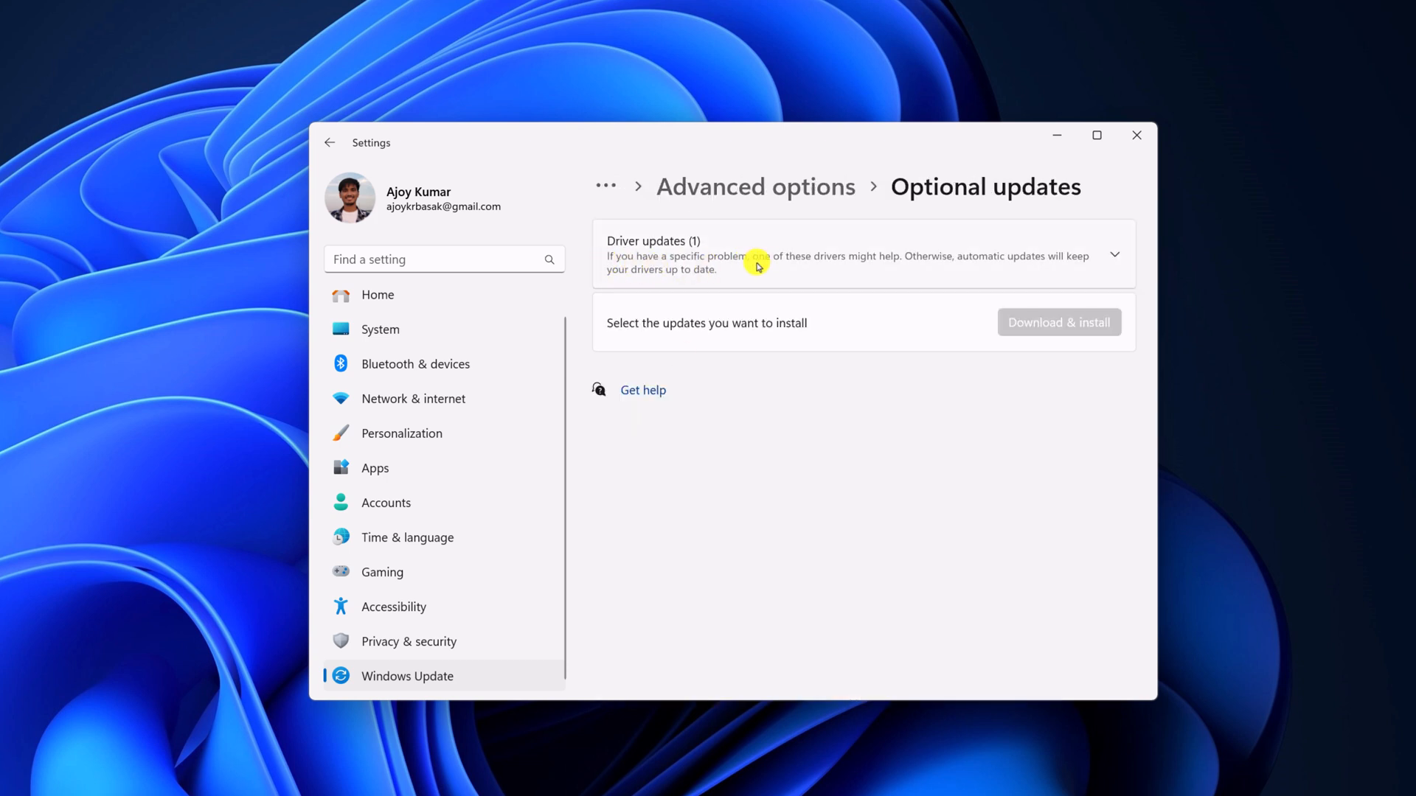
mouse_move(1095, 232)
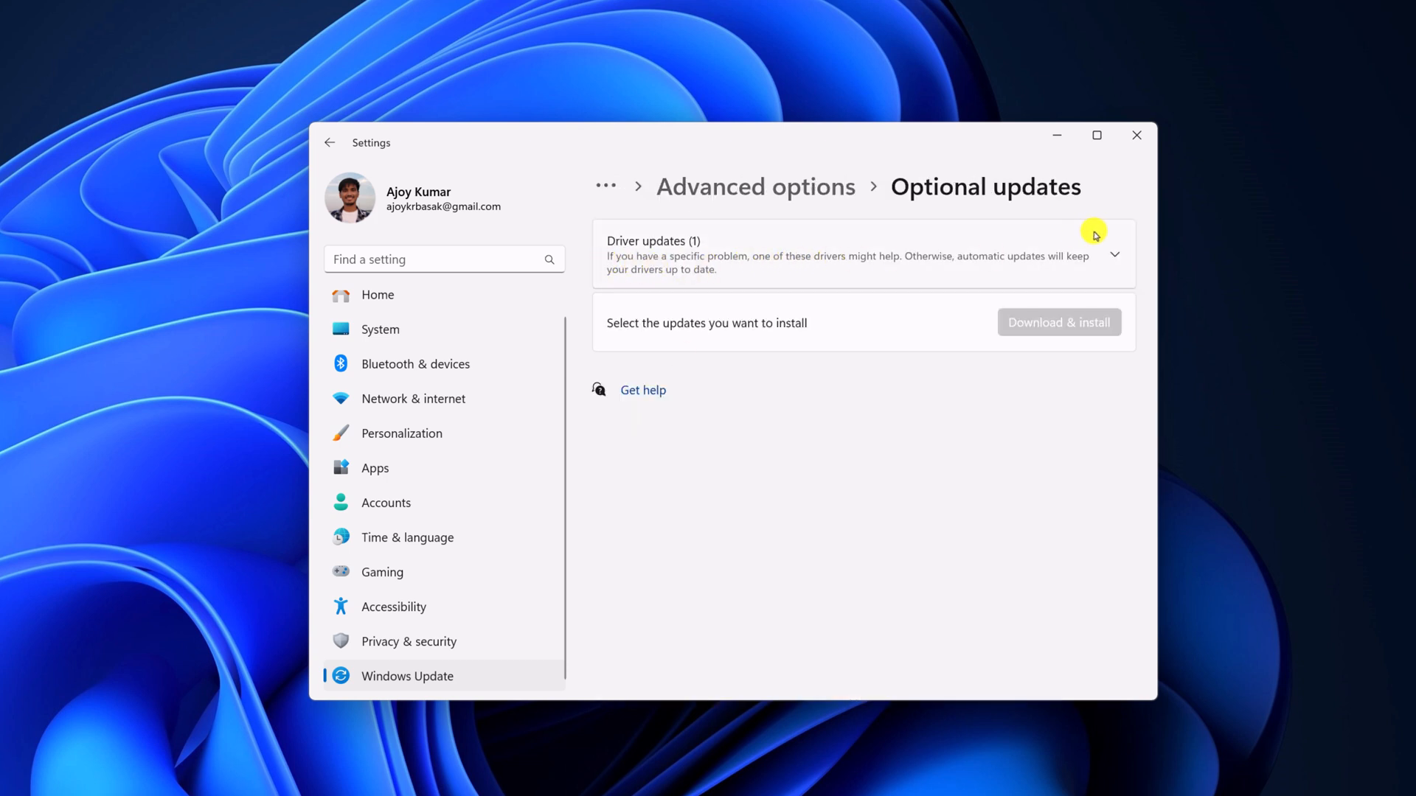
Select the LG IPSFULLHD(HDMI) monitor driver under Driver updates and download and install it.
left_click(1114, 255)
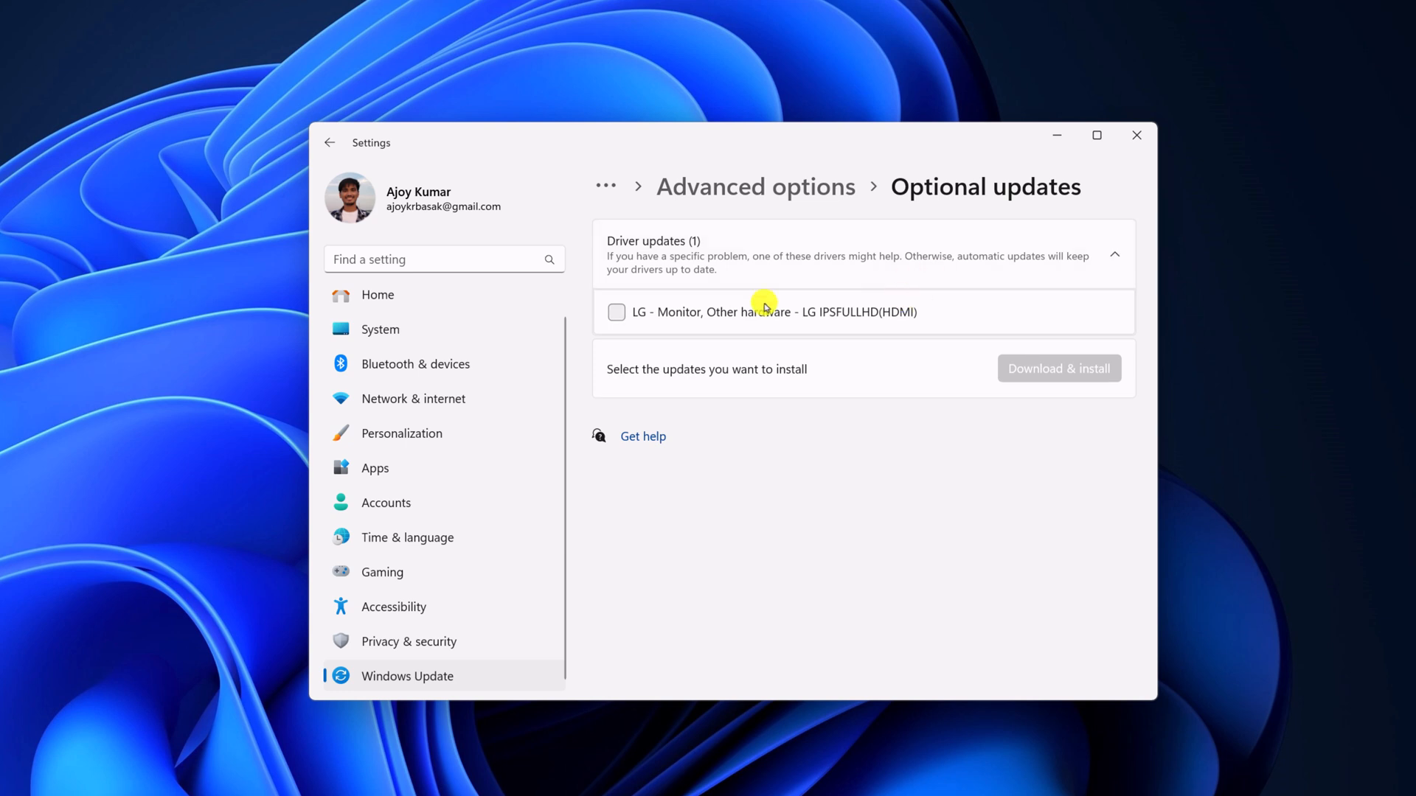
left_click(615, 312)
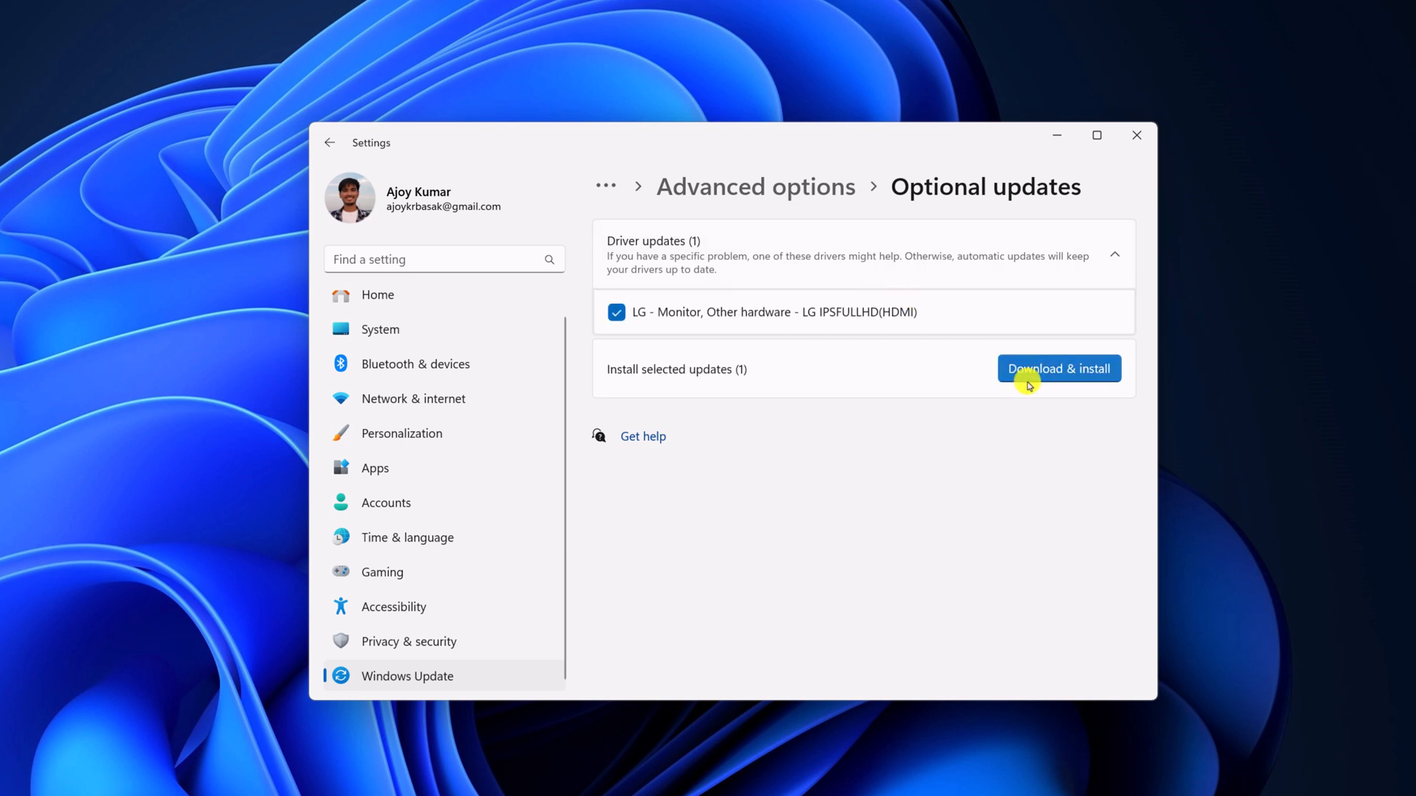
left_click(1059, 369)
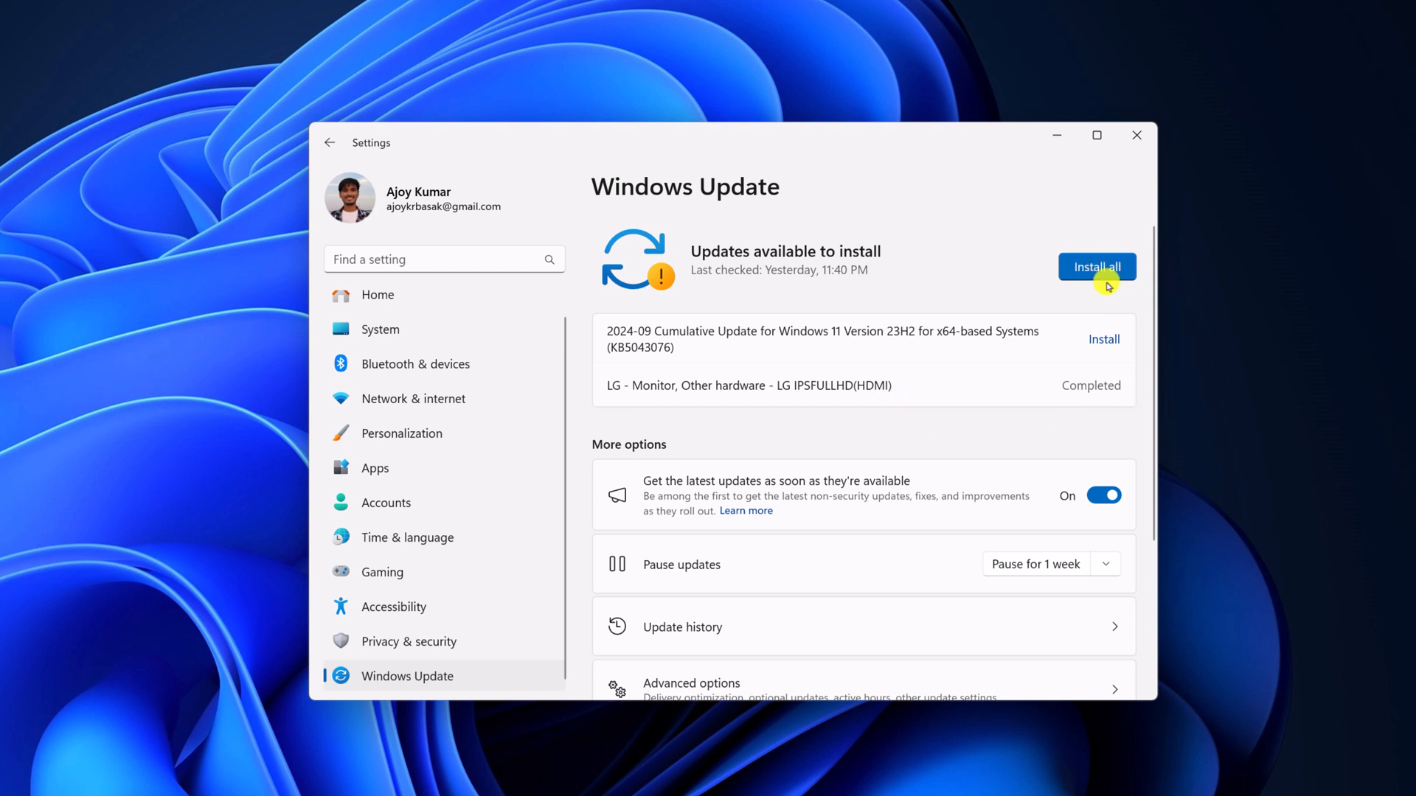
Install all pending updates, including the 2024-09 cumulative update, leaving it awaiting restart.
left_click(1097, 266)
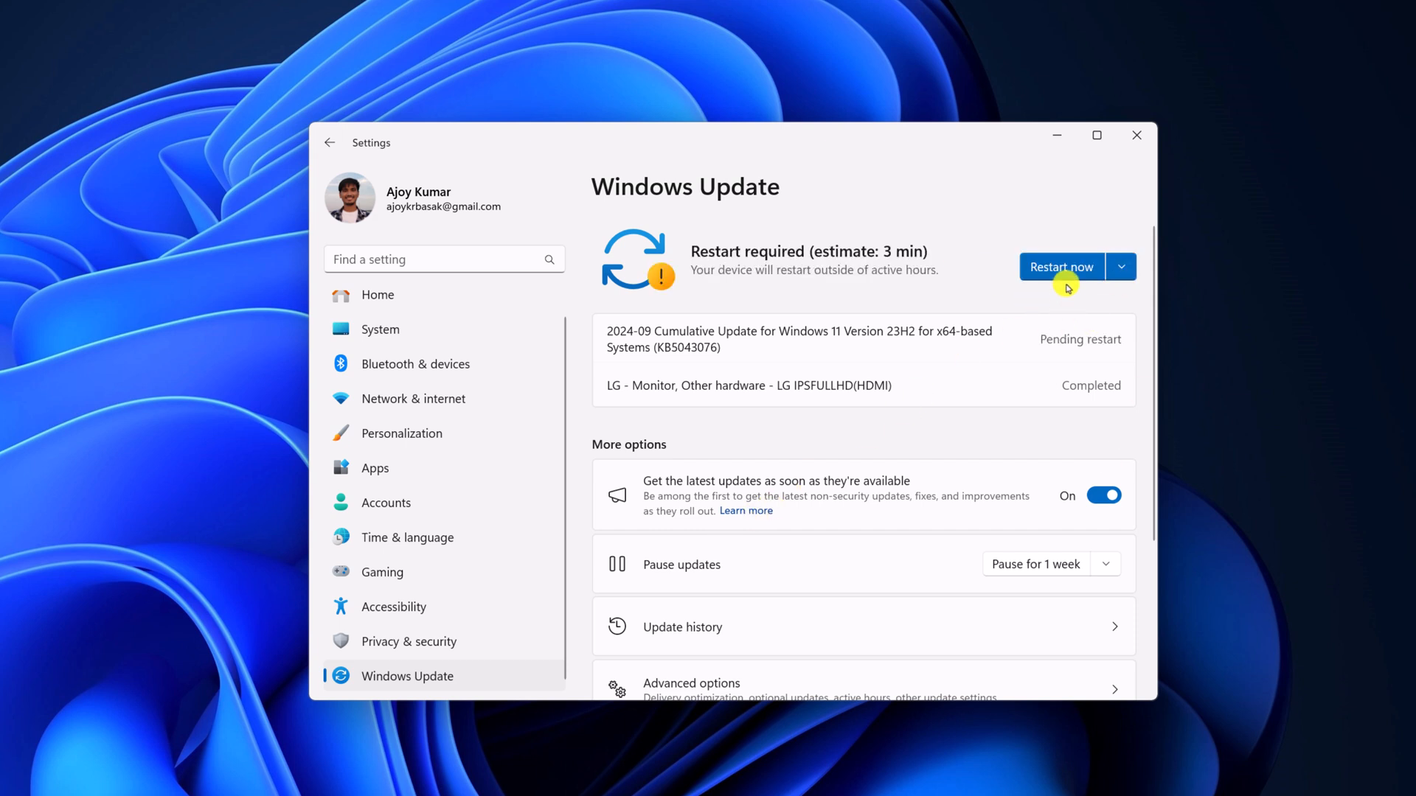
mouse_move(1042, 147)
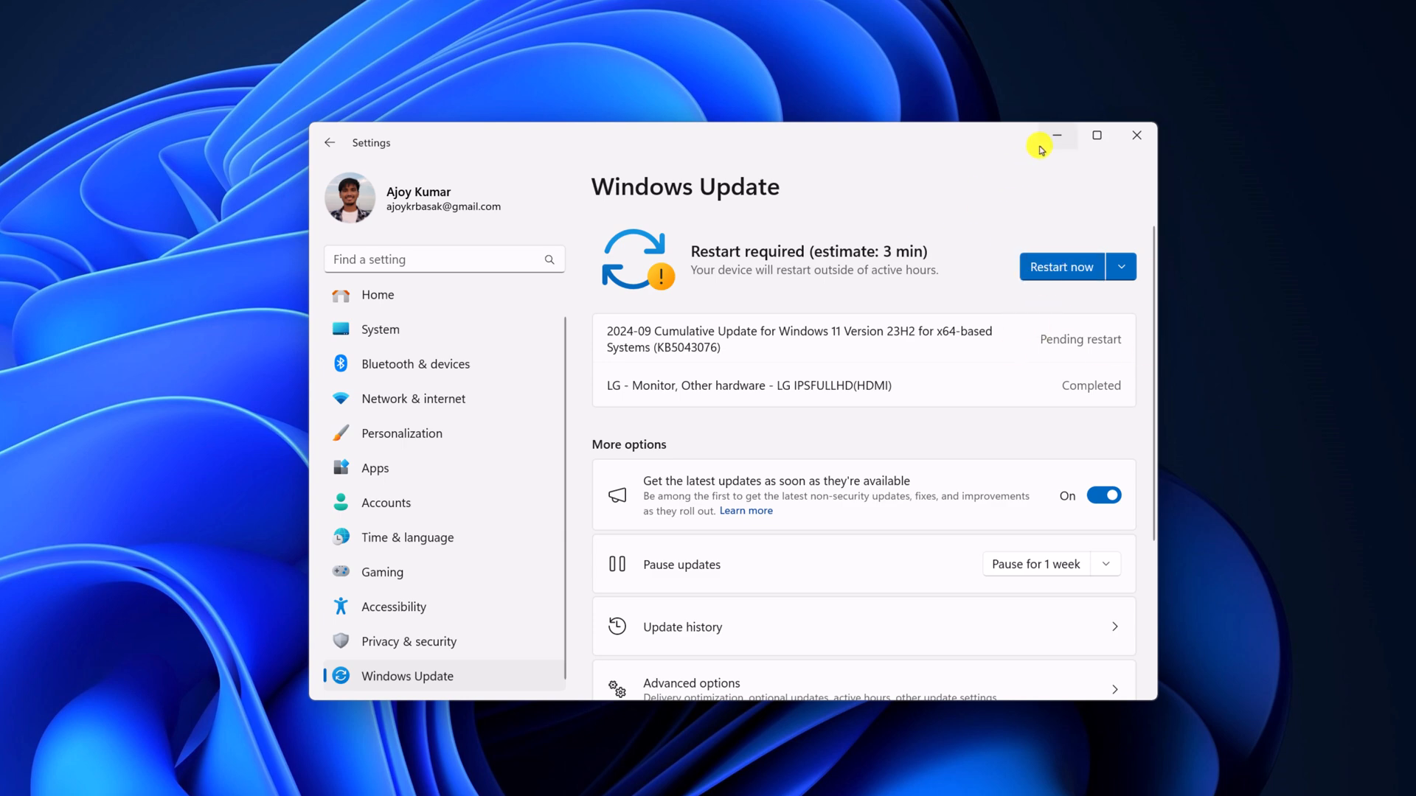
Minimize Settings and show the Start menu power options with Update and restart.
left_click(1056, 135)
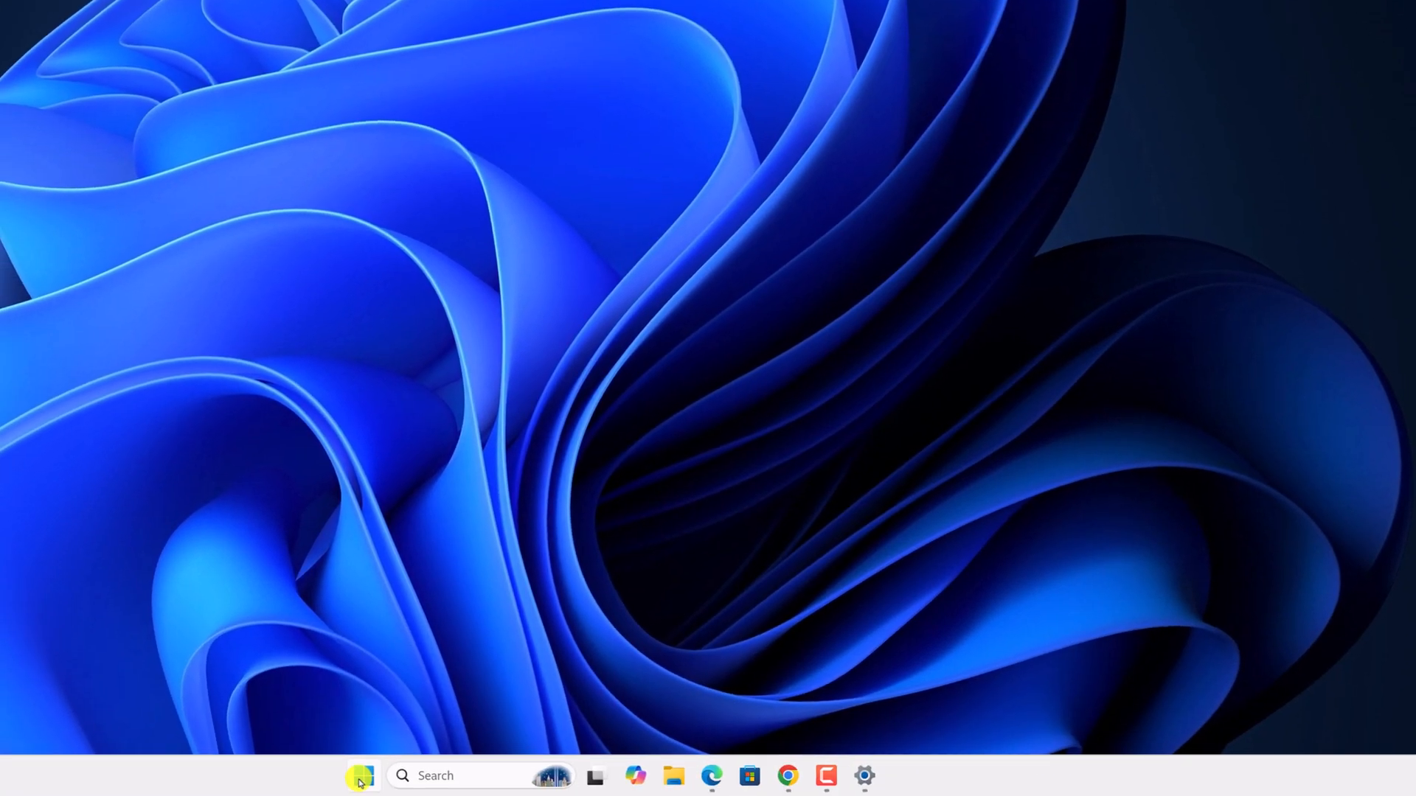
left_click(362, 776)
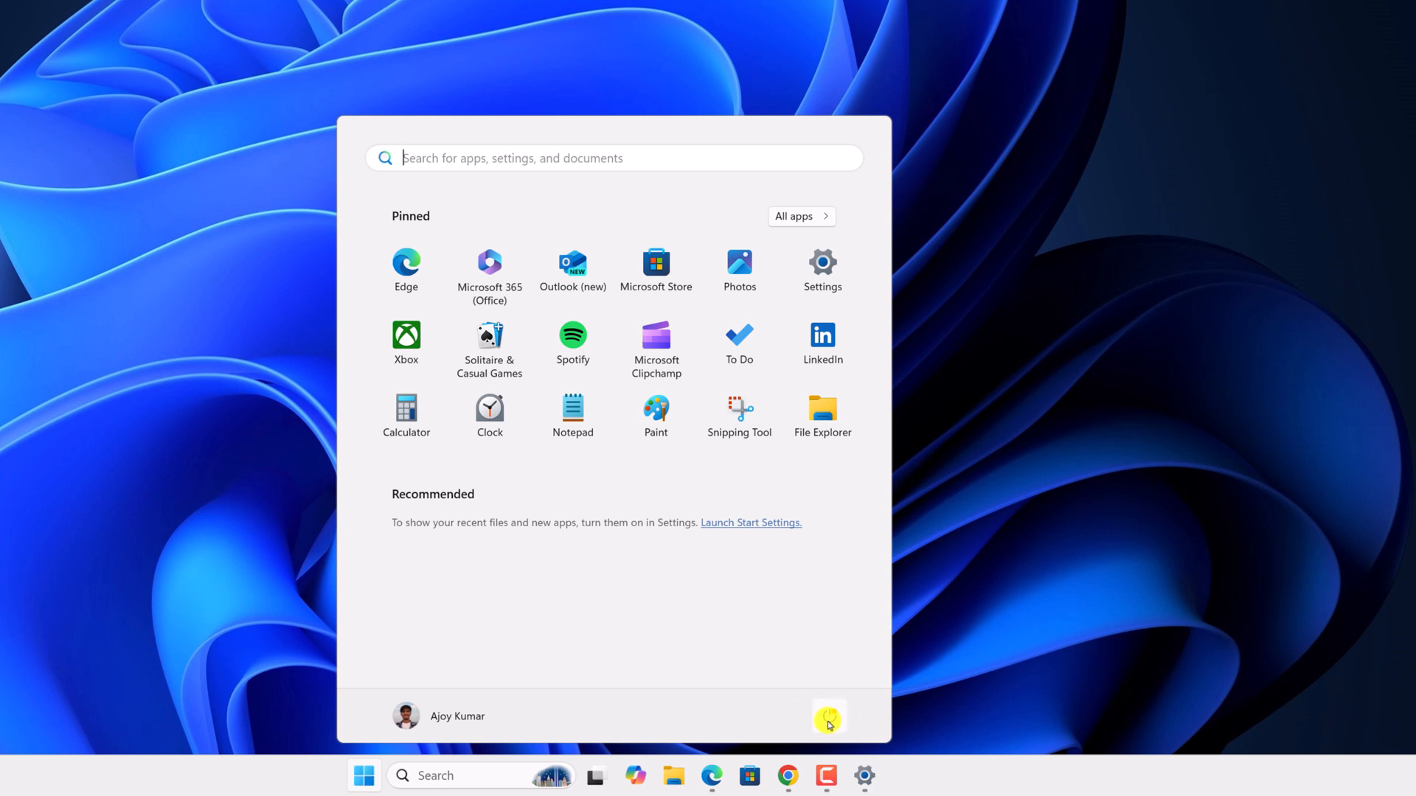
left_click(828, 716)
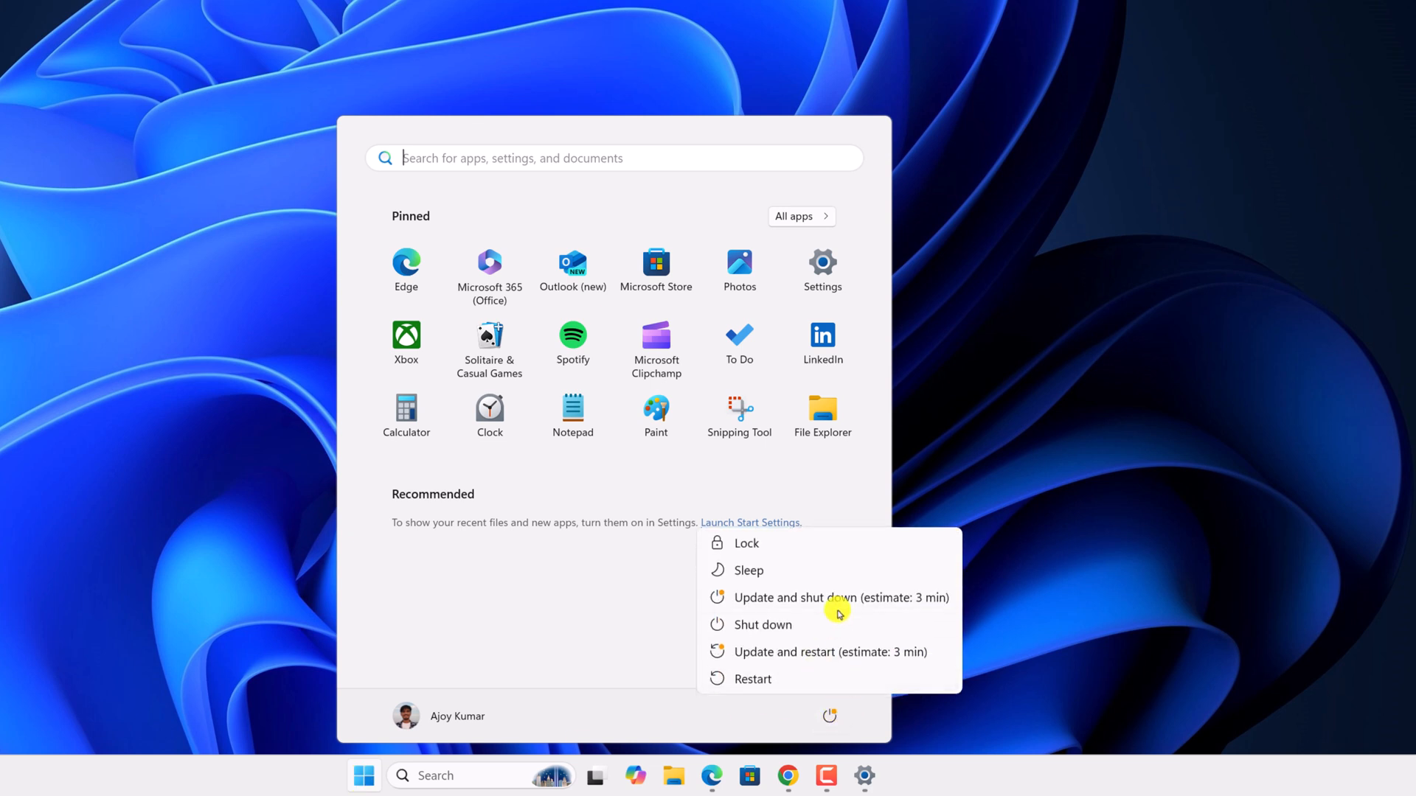